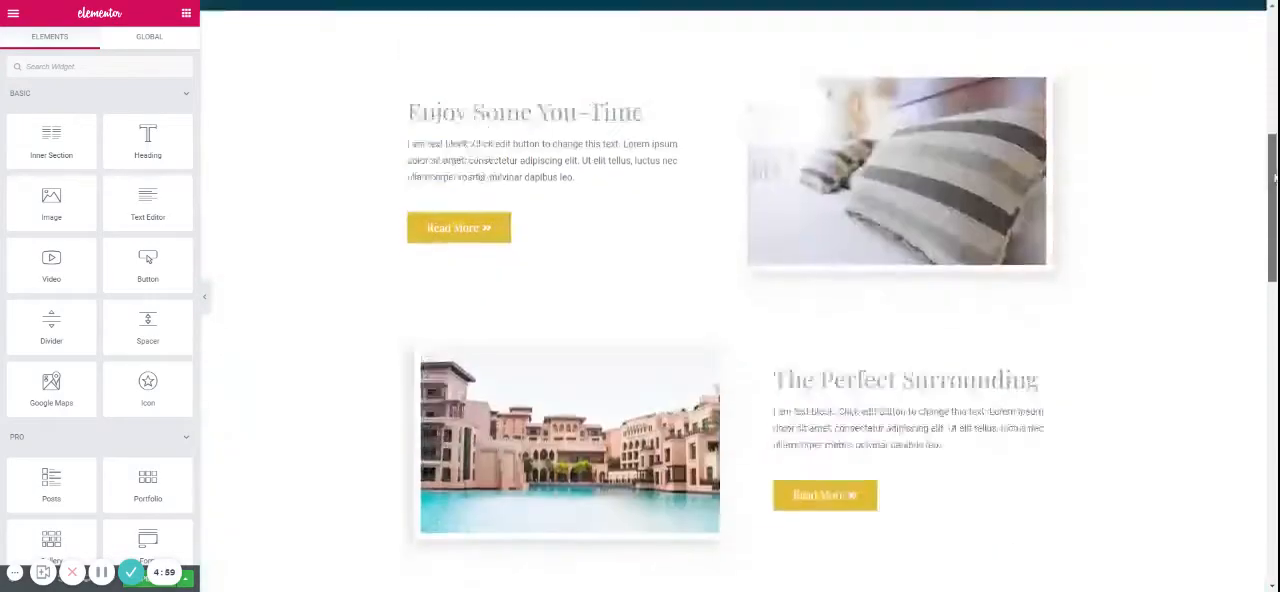
- Insert a new two-column section below Fine Food Cuisine, toggling Content Width and leaving it Boxed
scroll(up, 3)
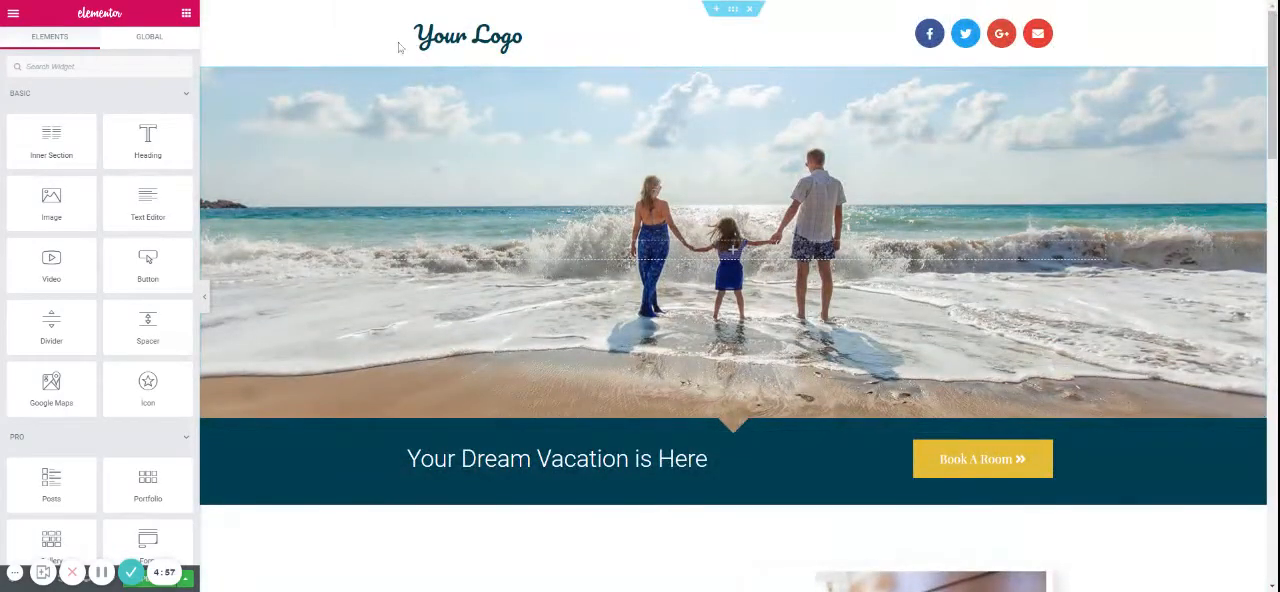
scroll(down, 3)
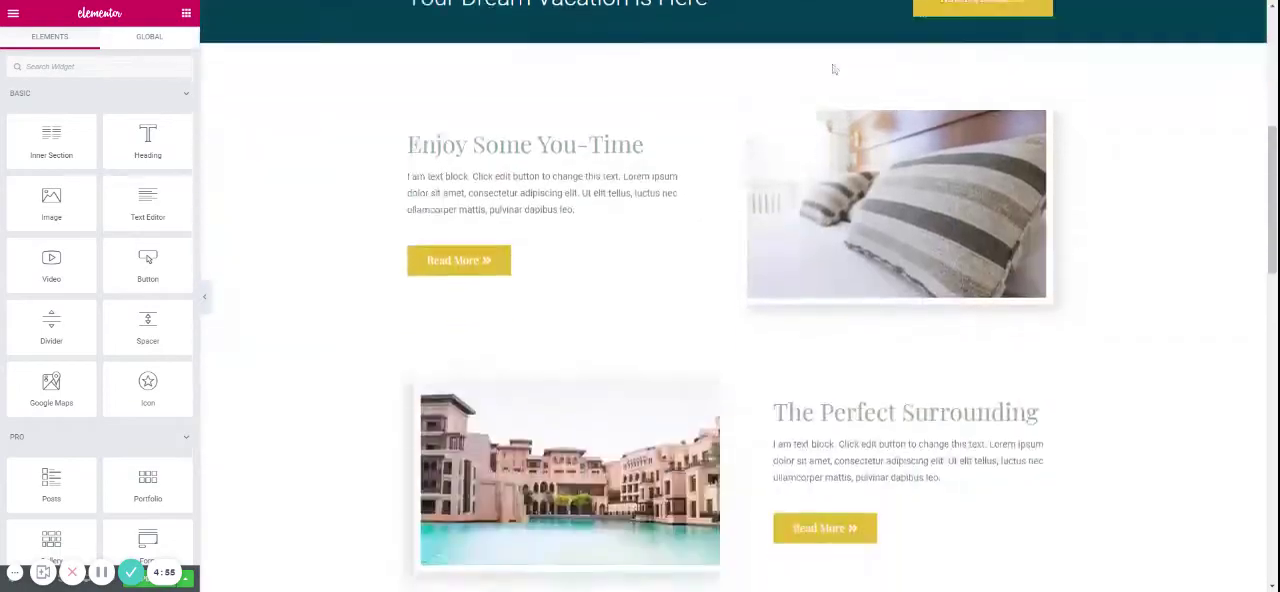
scroll(down, 3)
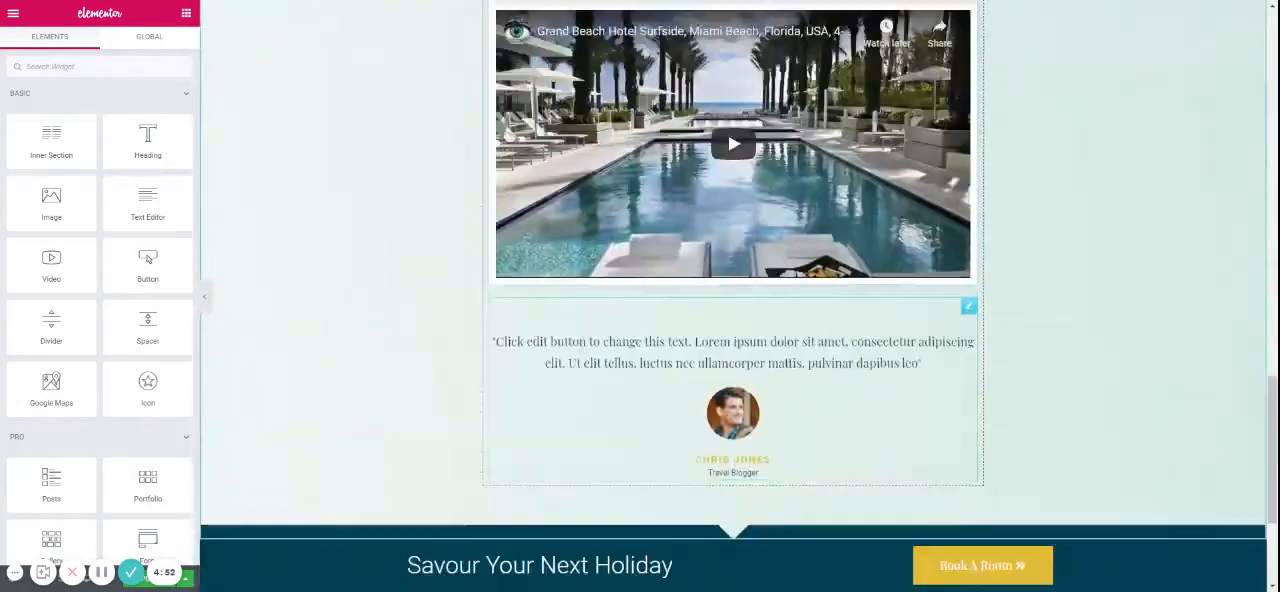
scroll(up, 3)
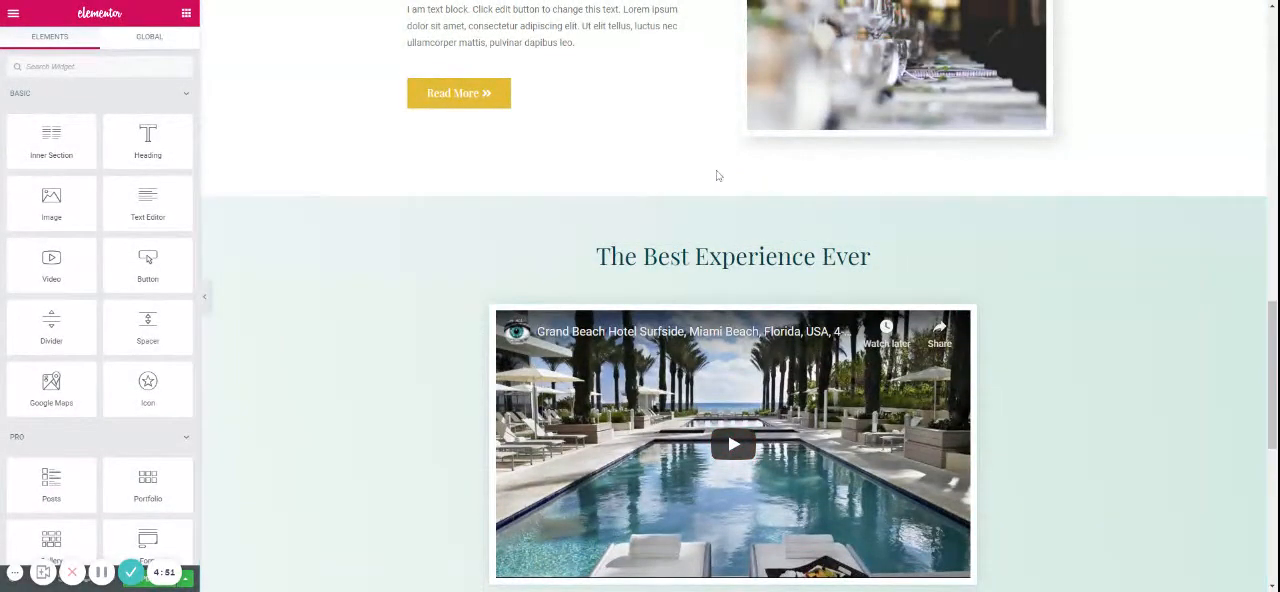
scroll(up, 3)
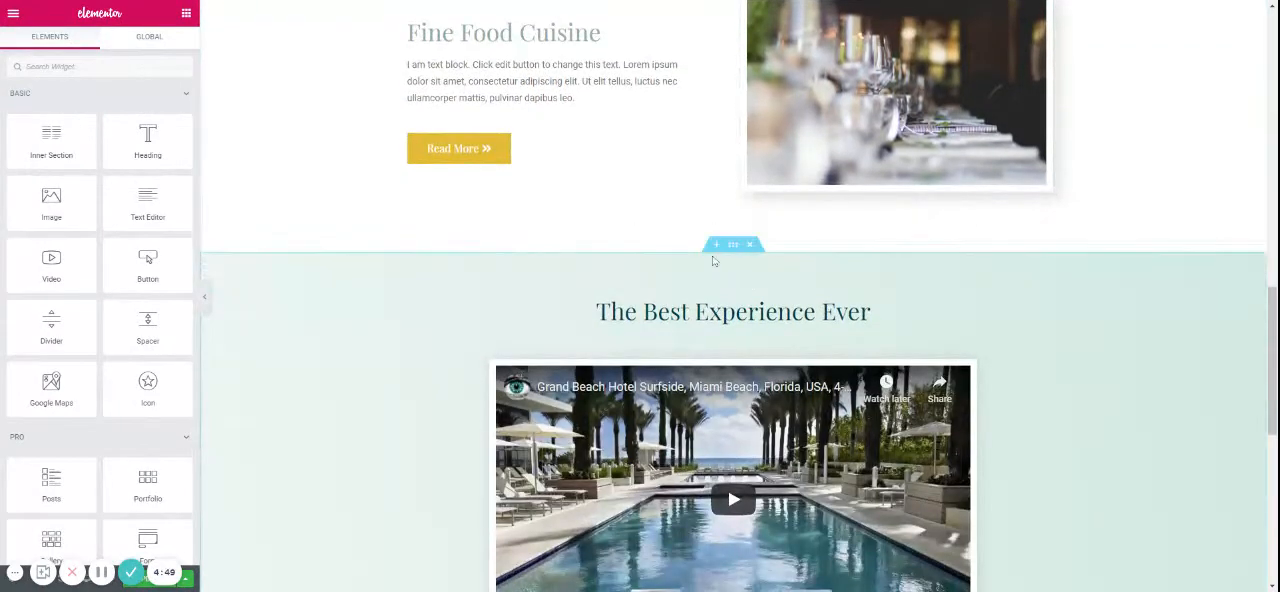
click(716, 244)
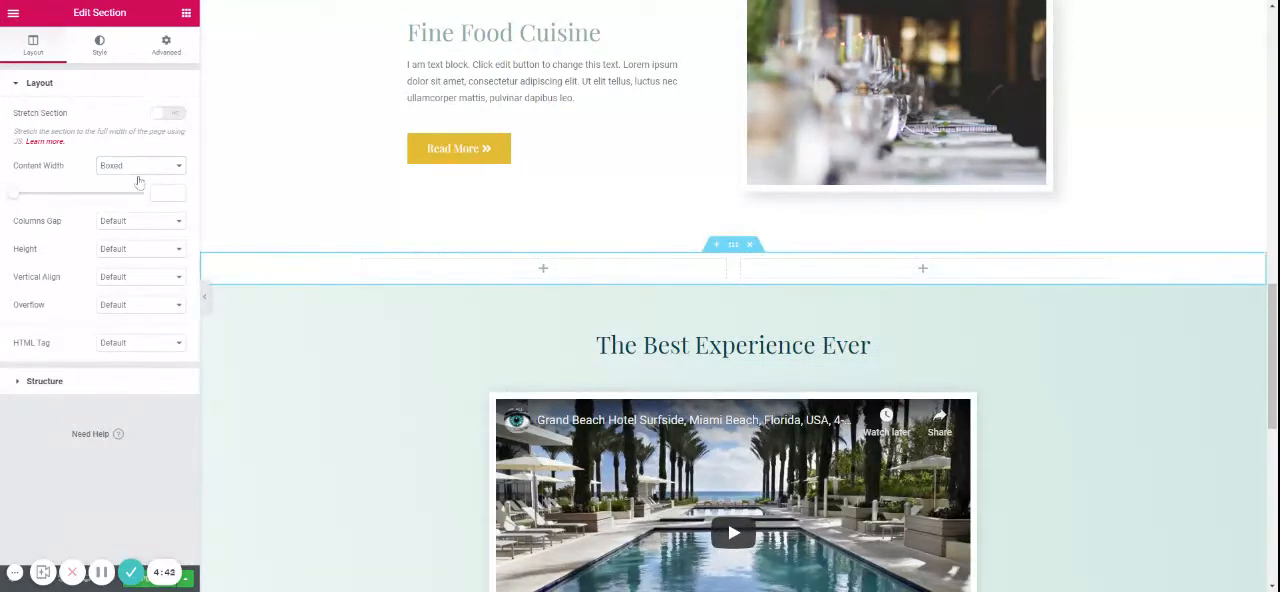
click(140, 164)
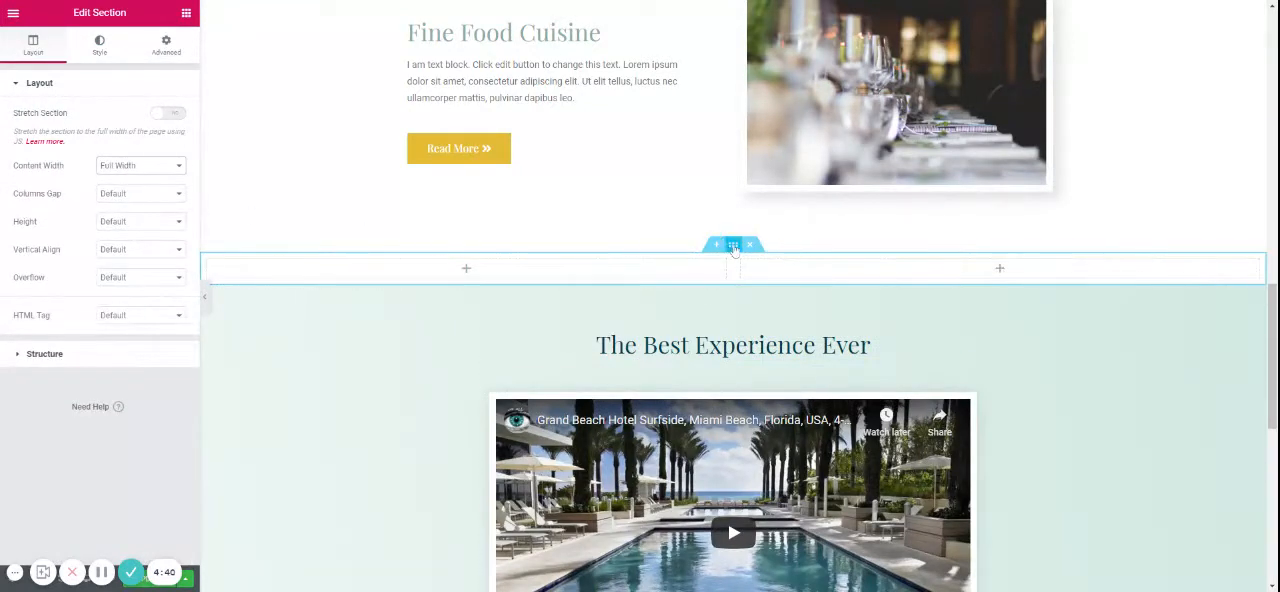
click(140, 164)
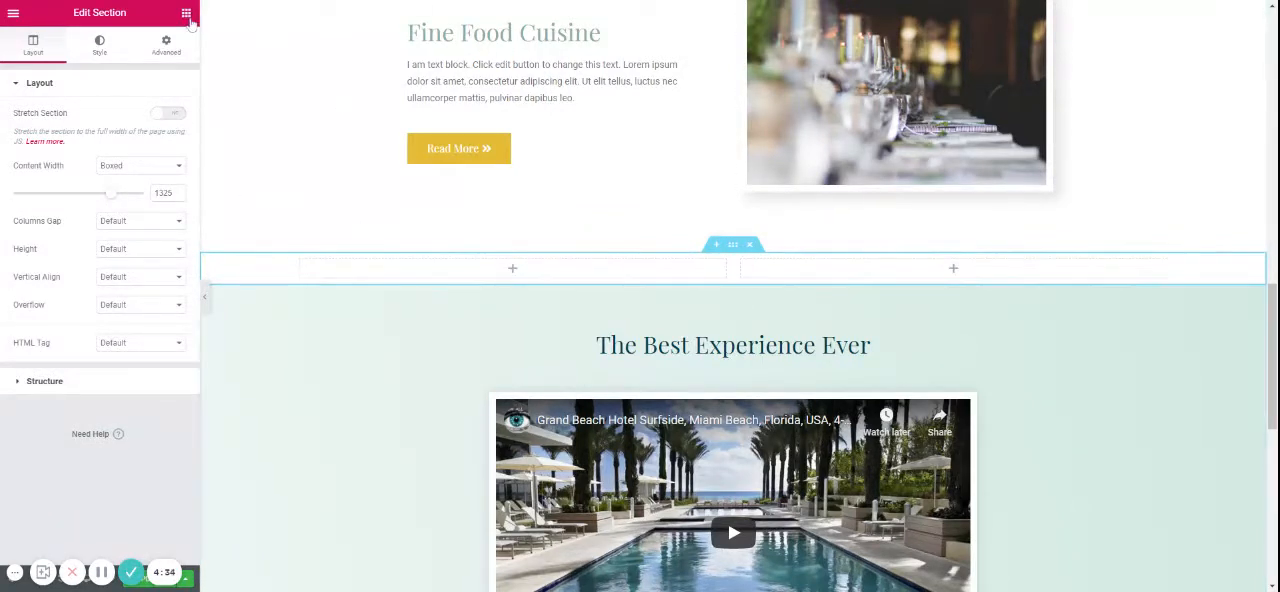
click(186, 12)
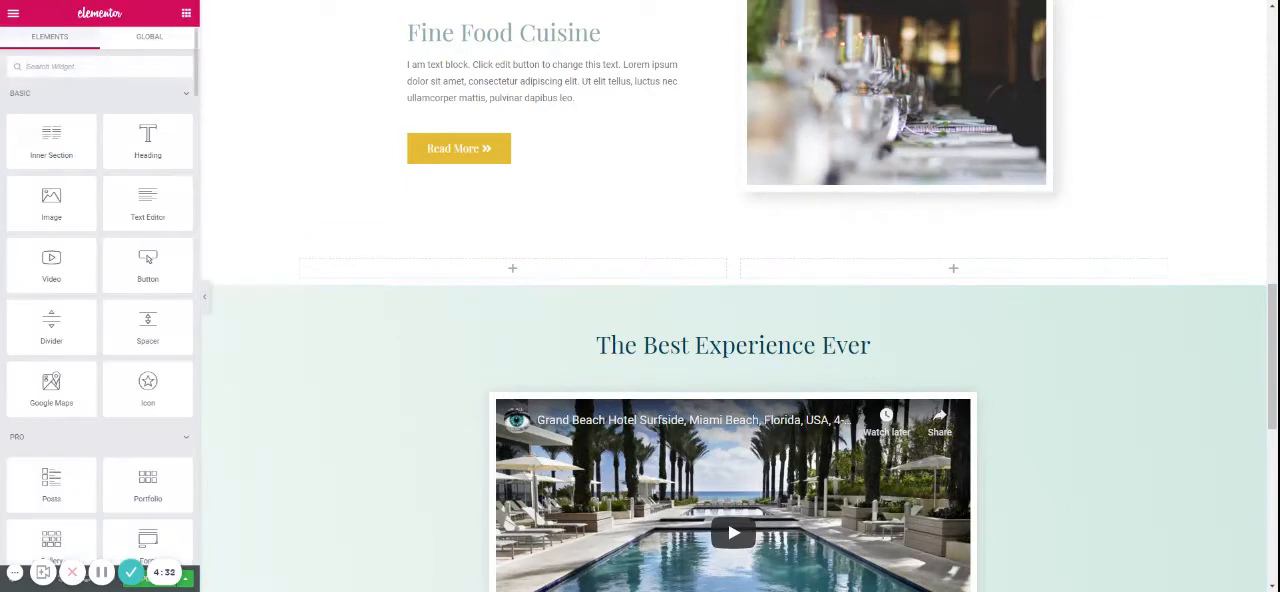
- Place the Form widget in the left column and remove the duplicated Message field
text(FORM)
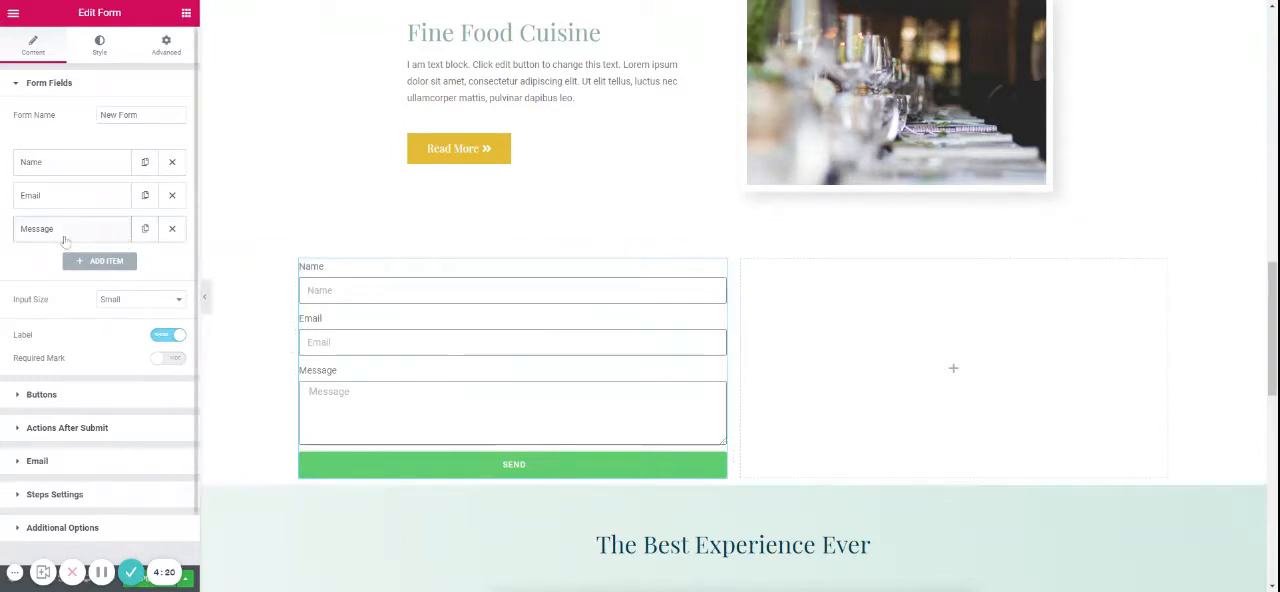
mouse_move(150, 238)
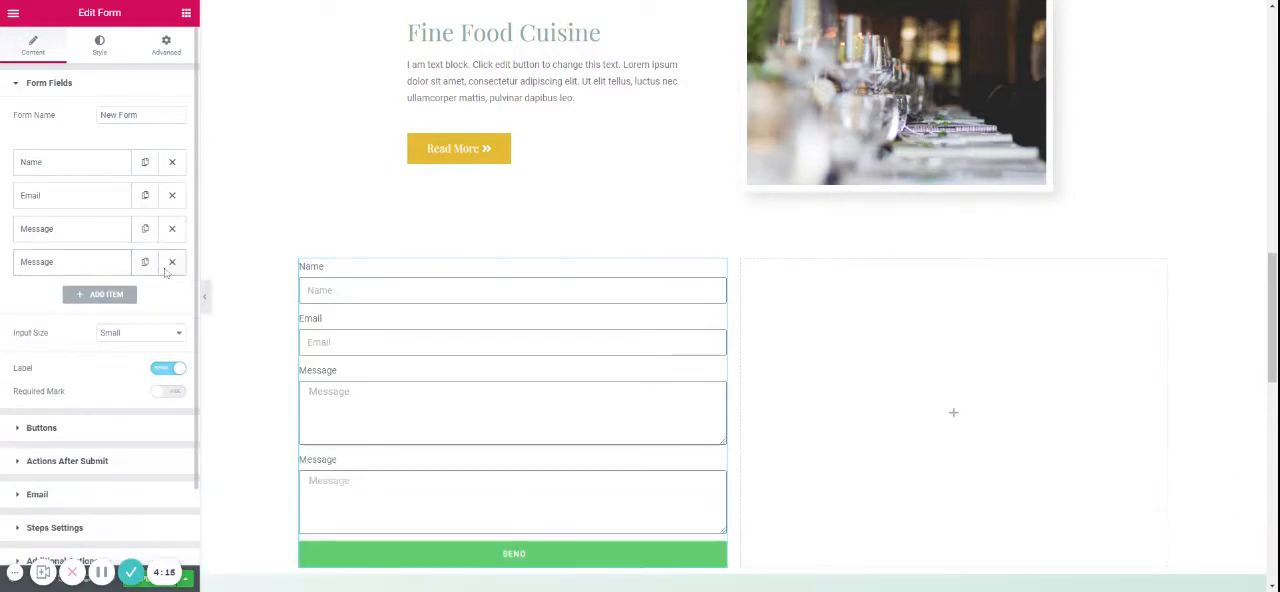
click(172, 262)
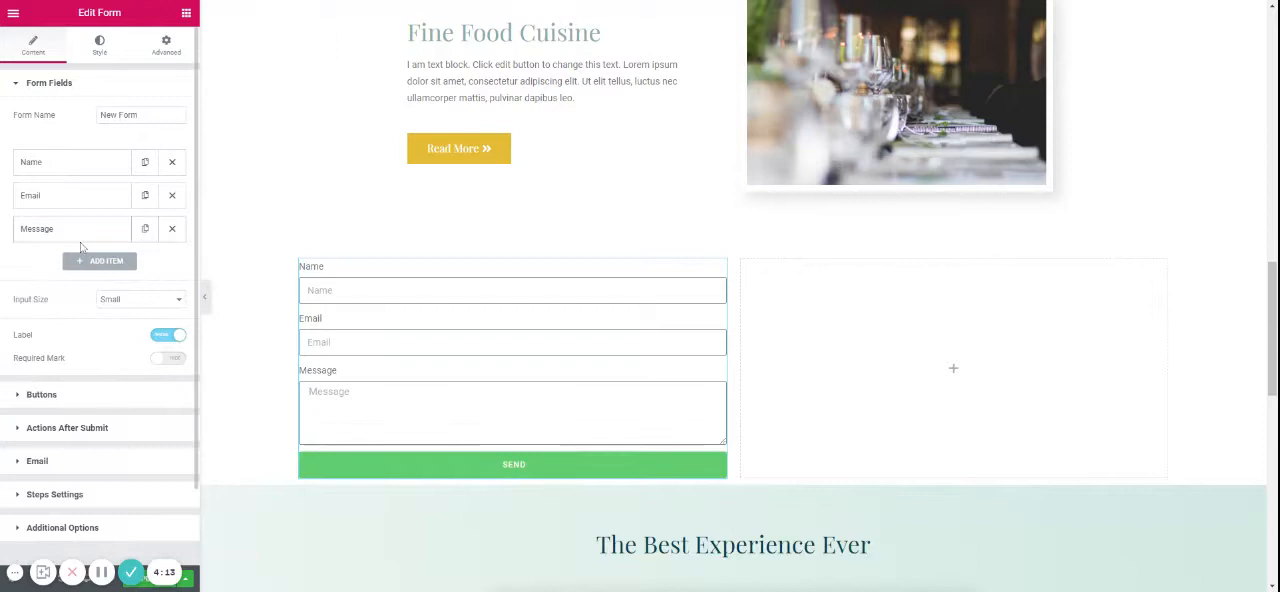
click(70, 228)
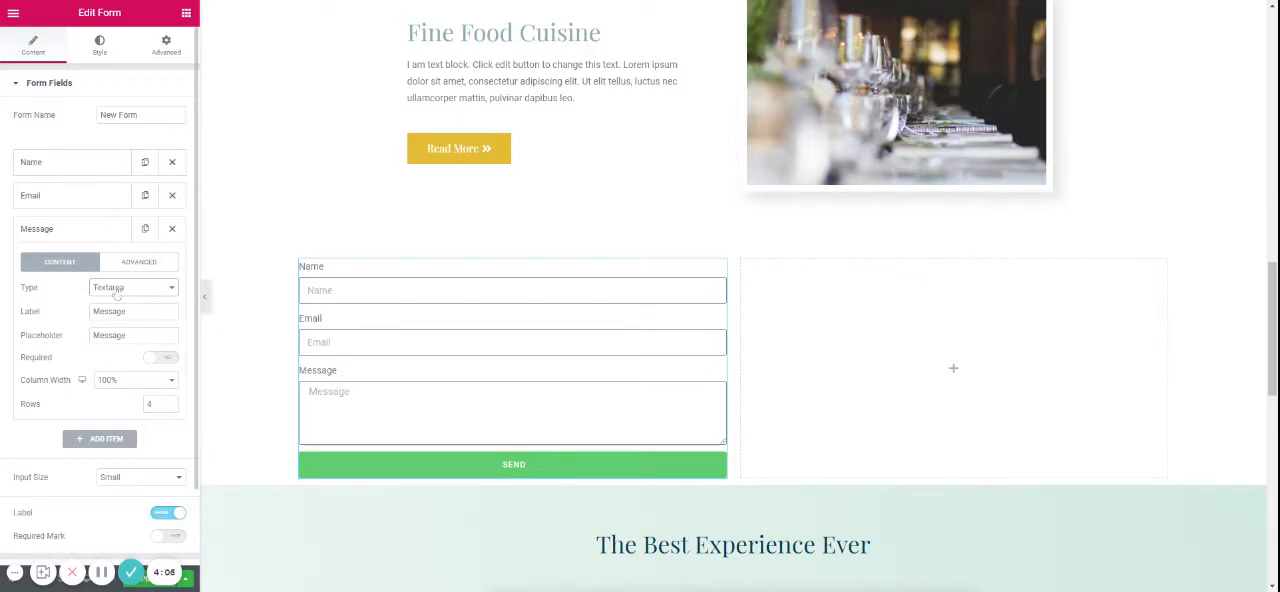
click(70, 228)
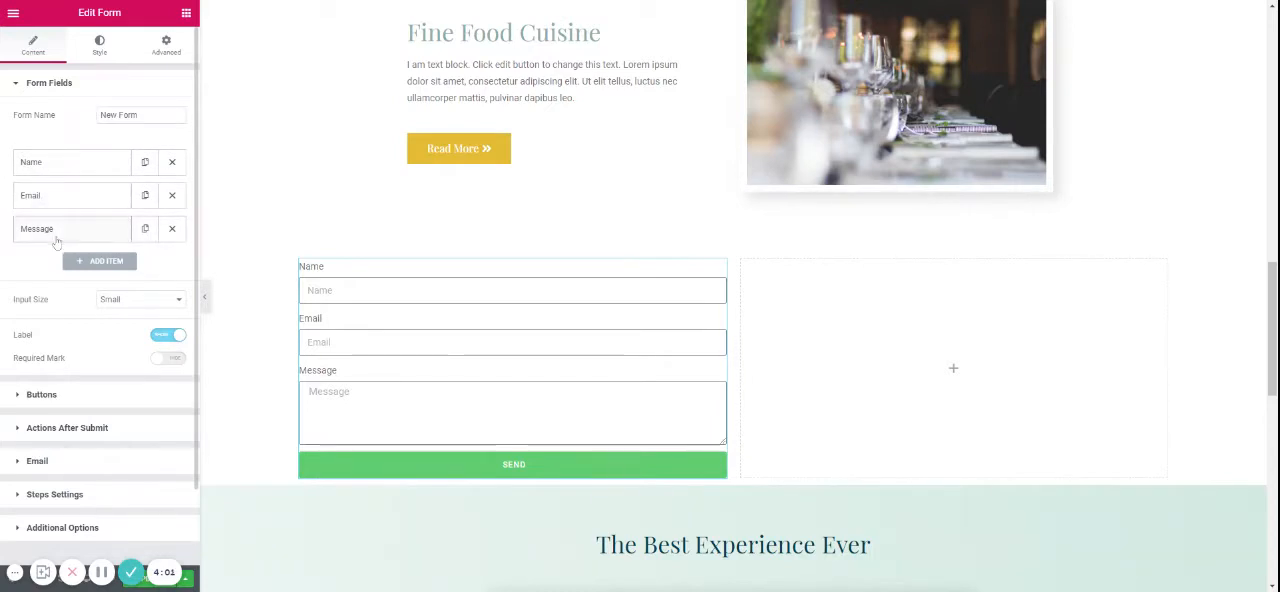
click(40, 394)
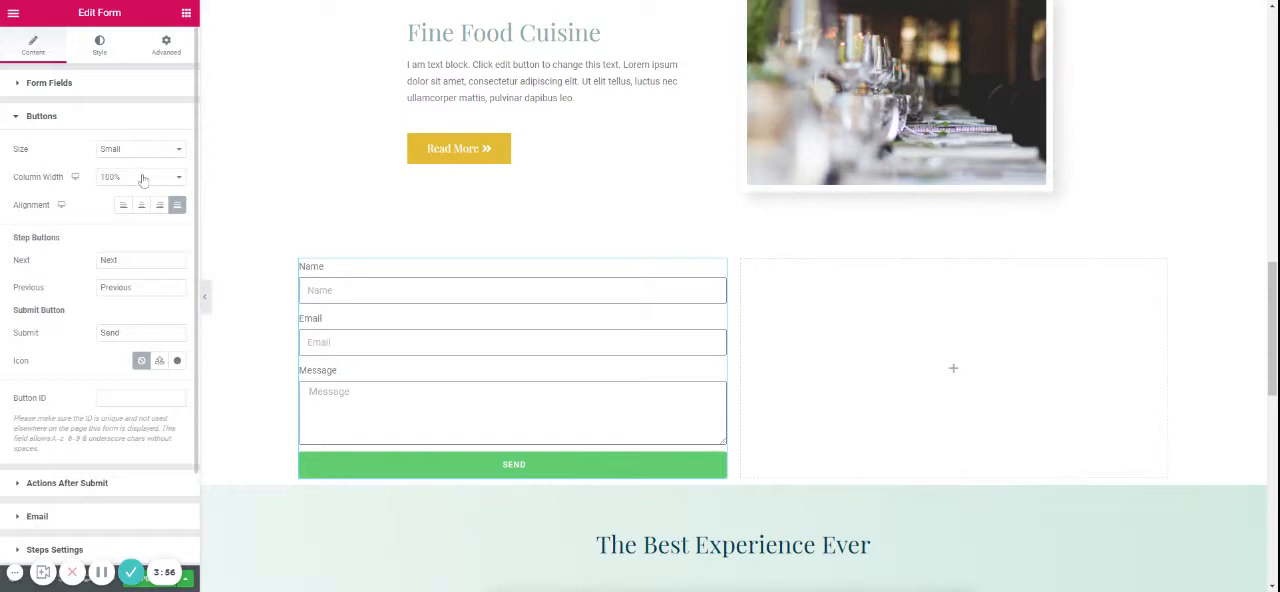
click(40, 116)
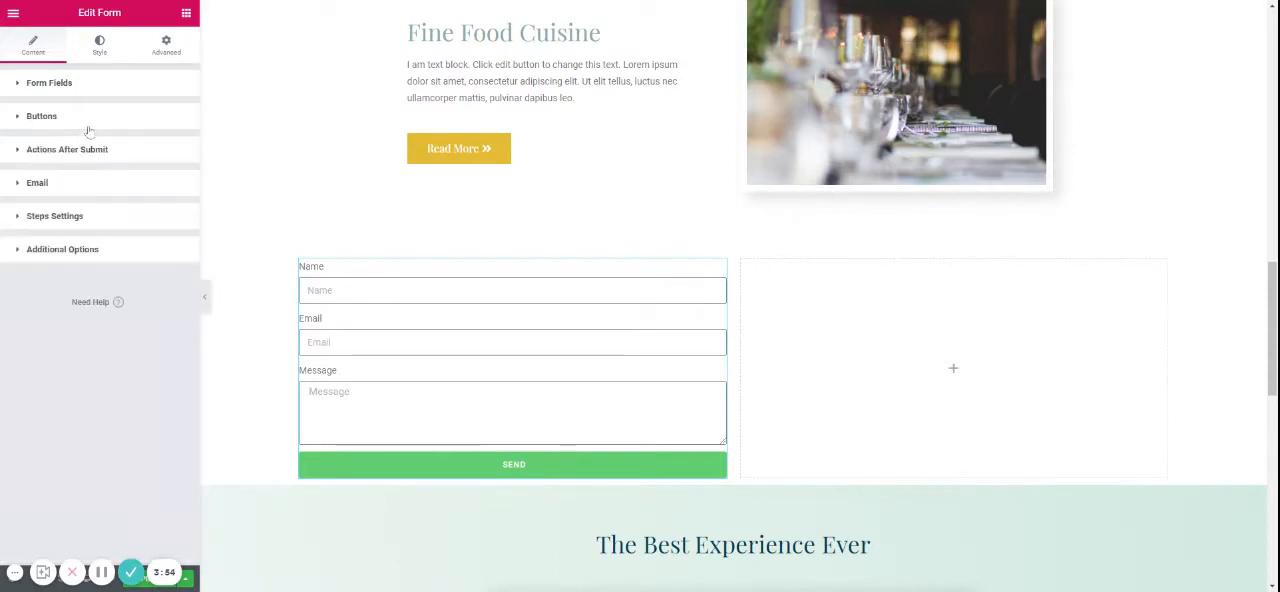
click(68, 148)
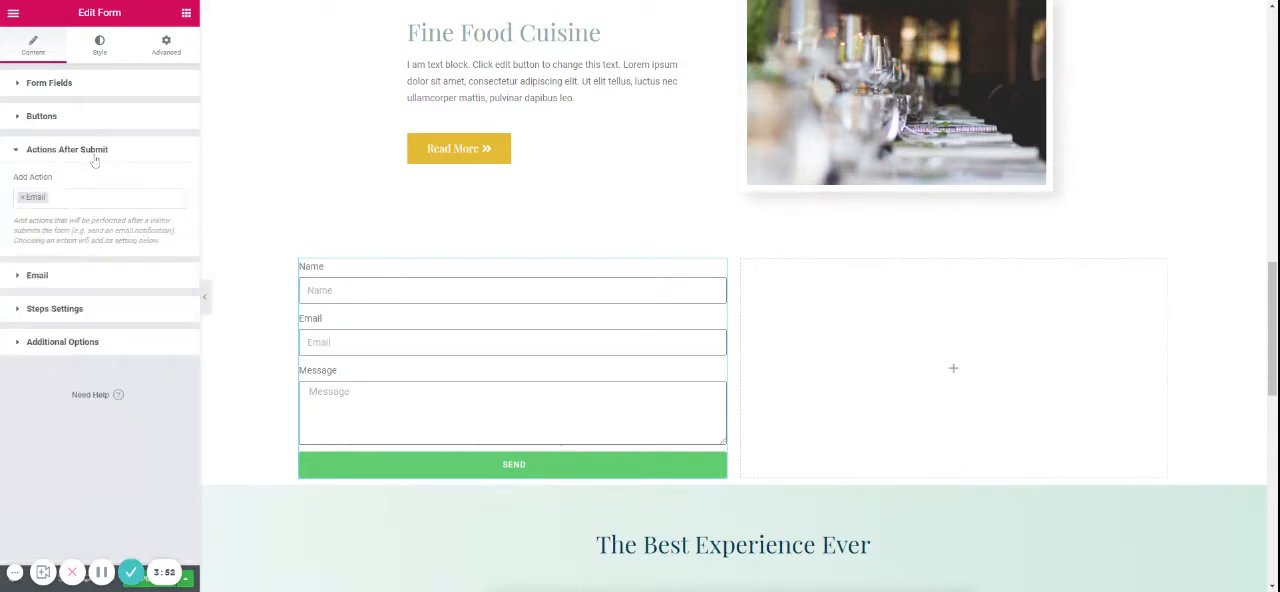
click(68, 148)
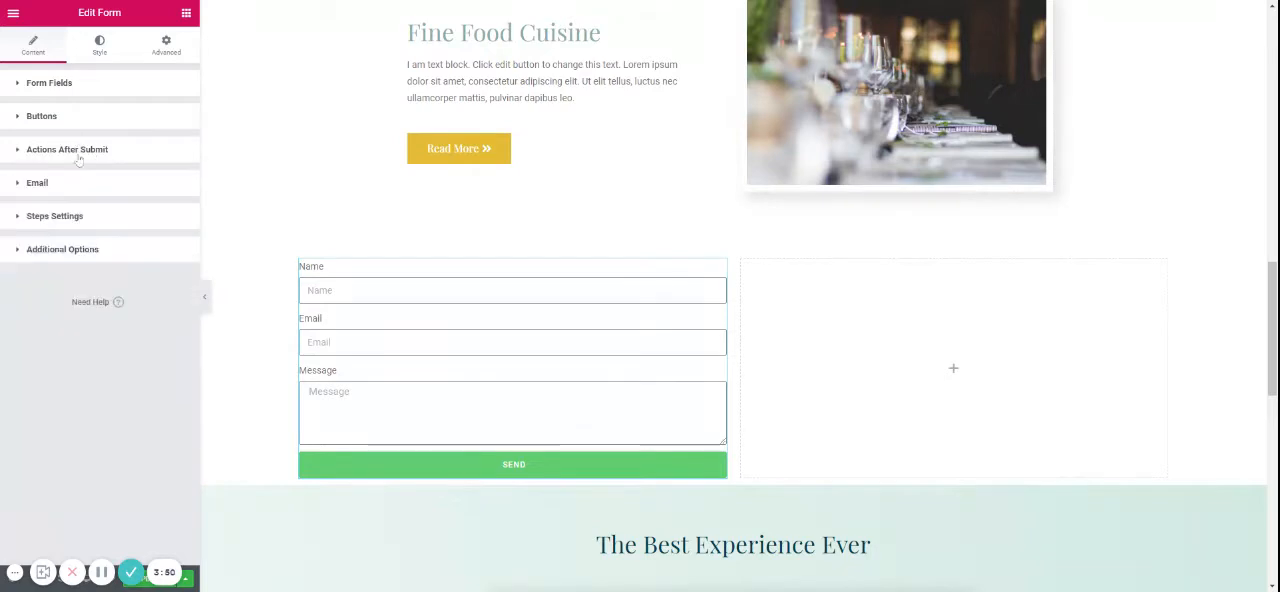
mouse_move(68, 196)
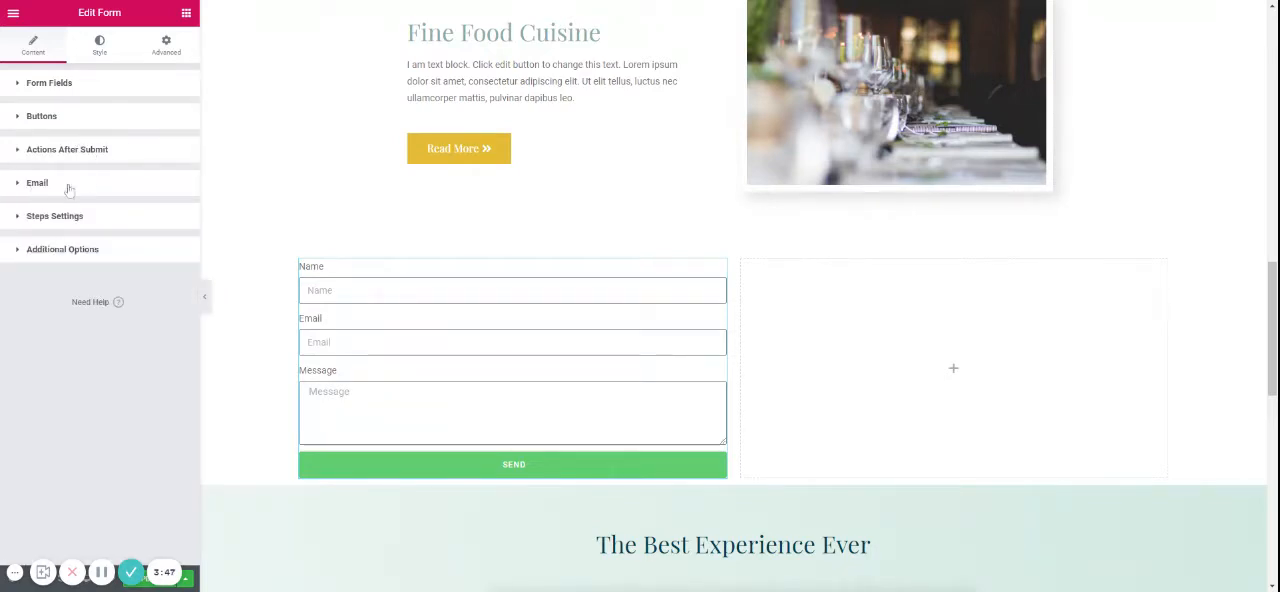
mouse_move(16, 180)
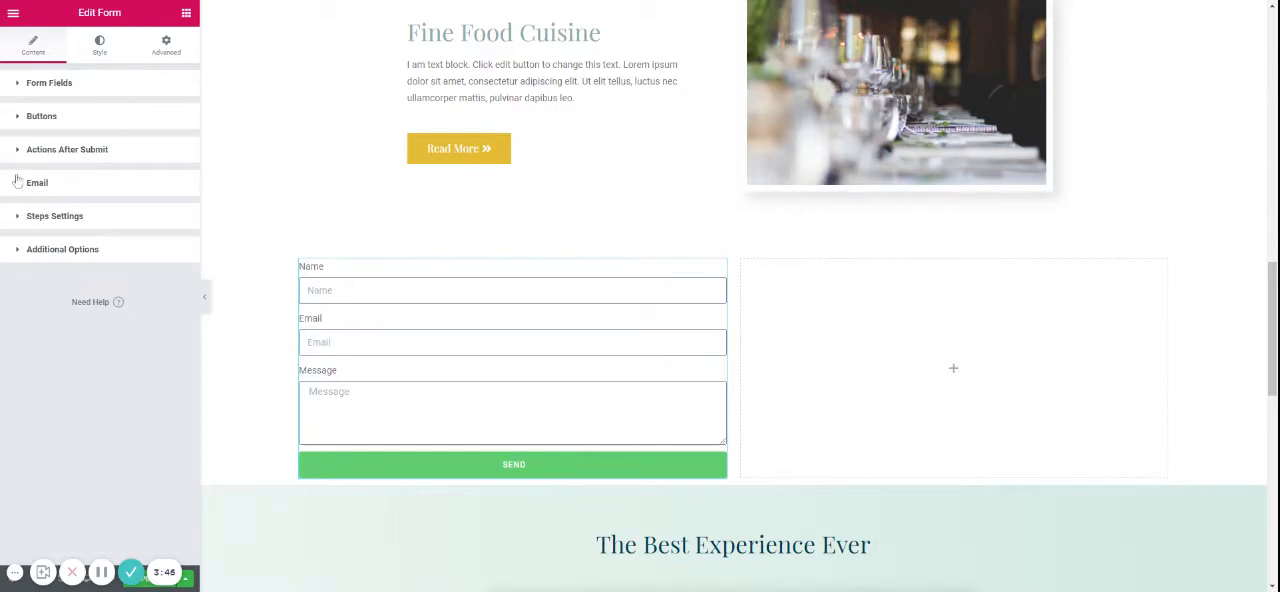
mouse_move(64, 240)
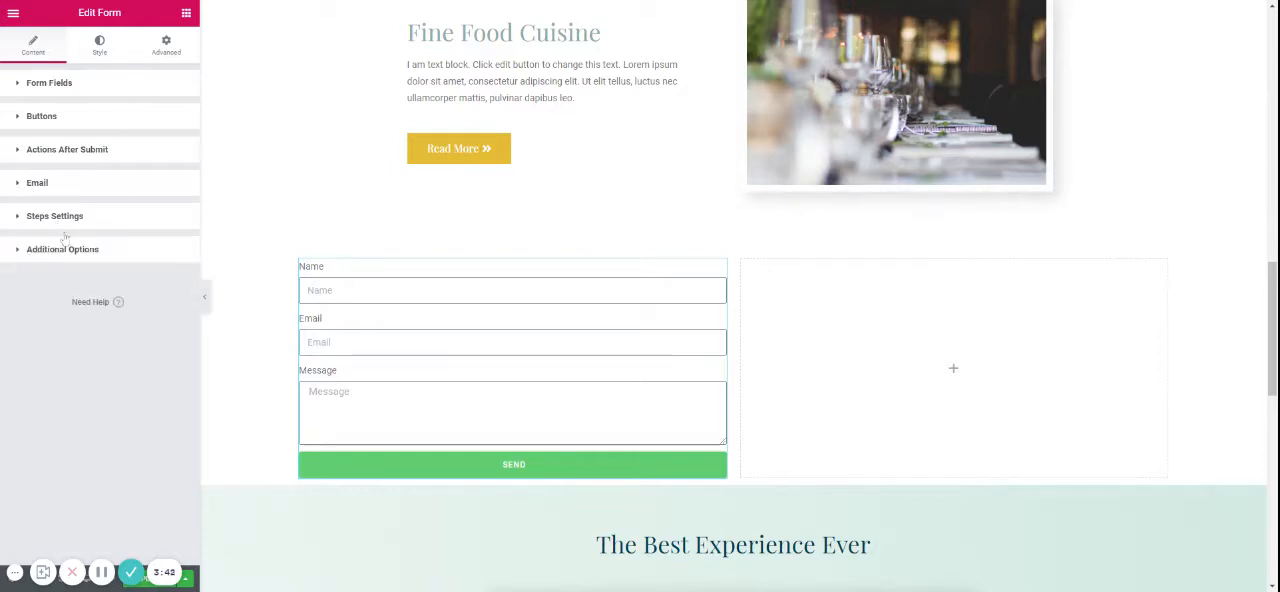
click(62, 248)
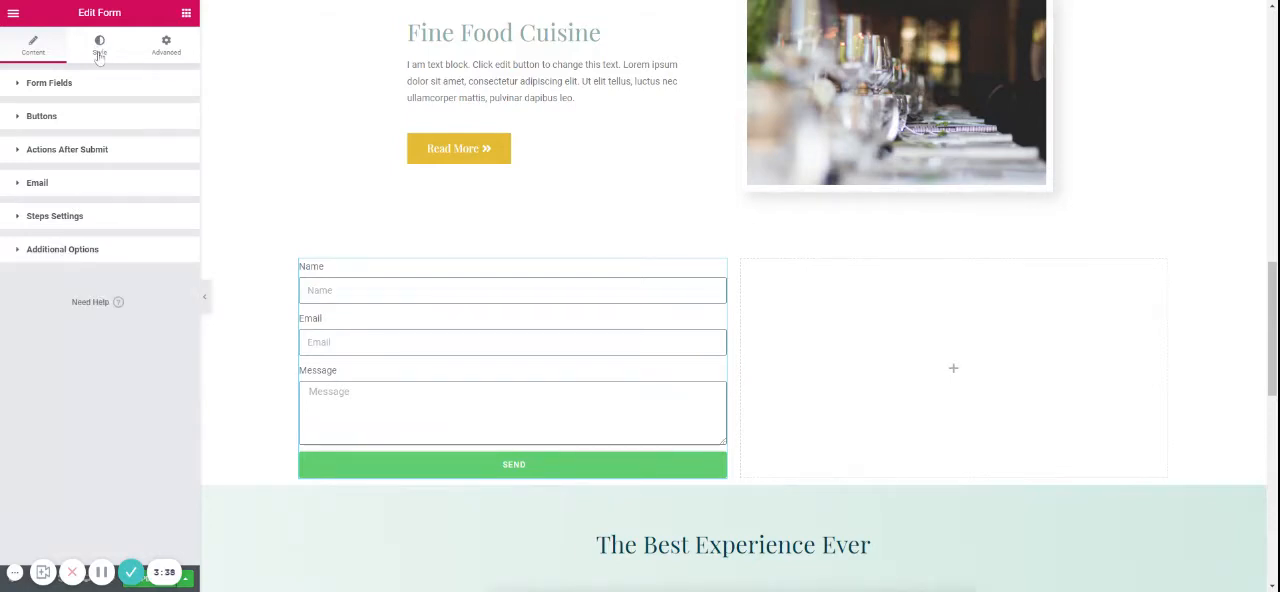
- Show the form's Messages colour and typography styling in the Style panel
click(100, 44)
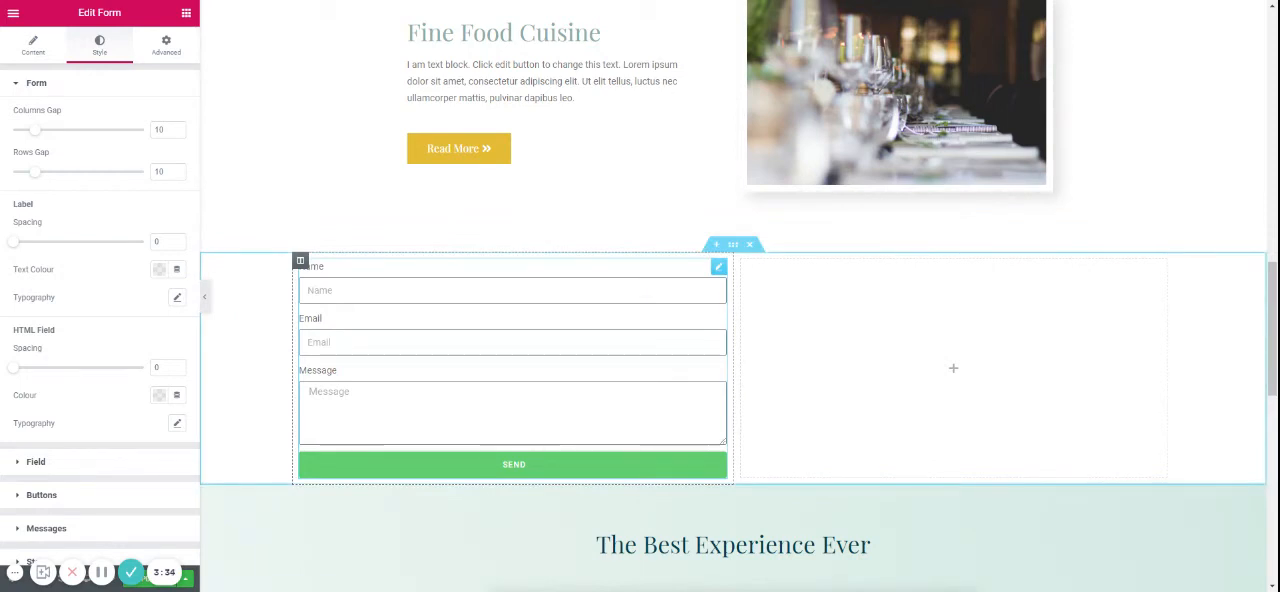
mouse_move(436, 472)
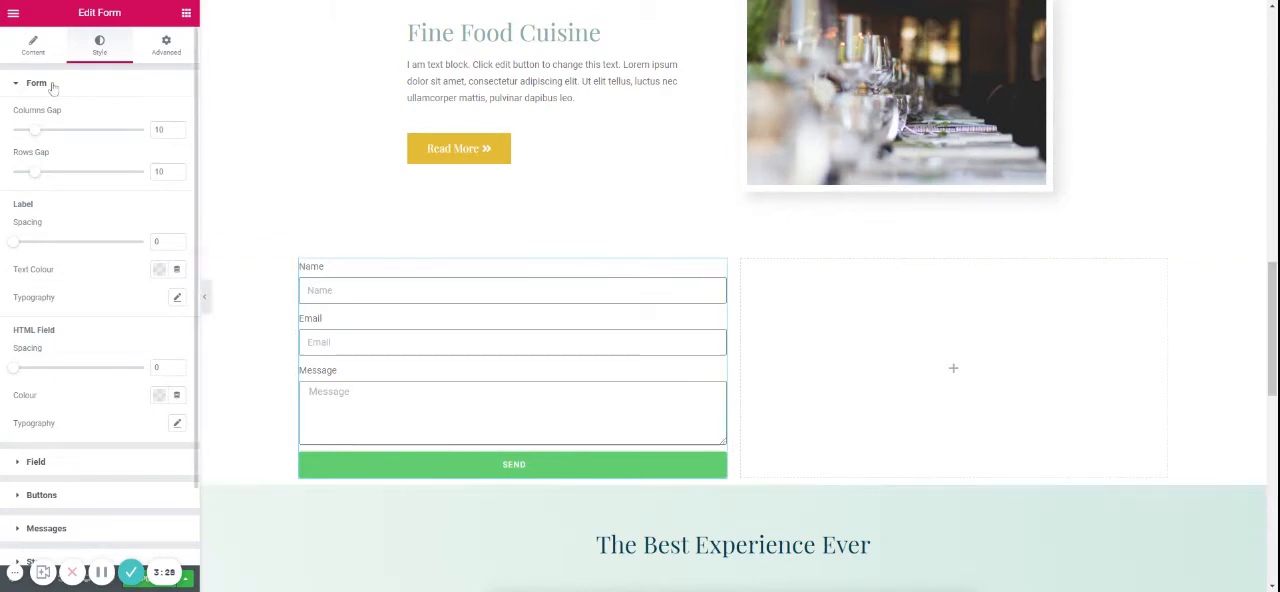
click(36, 84)
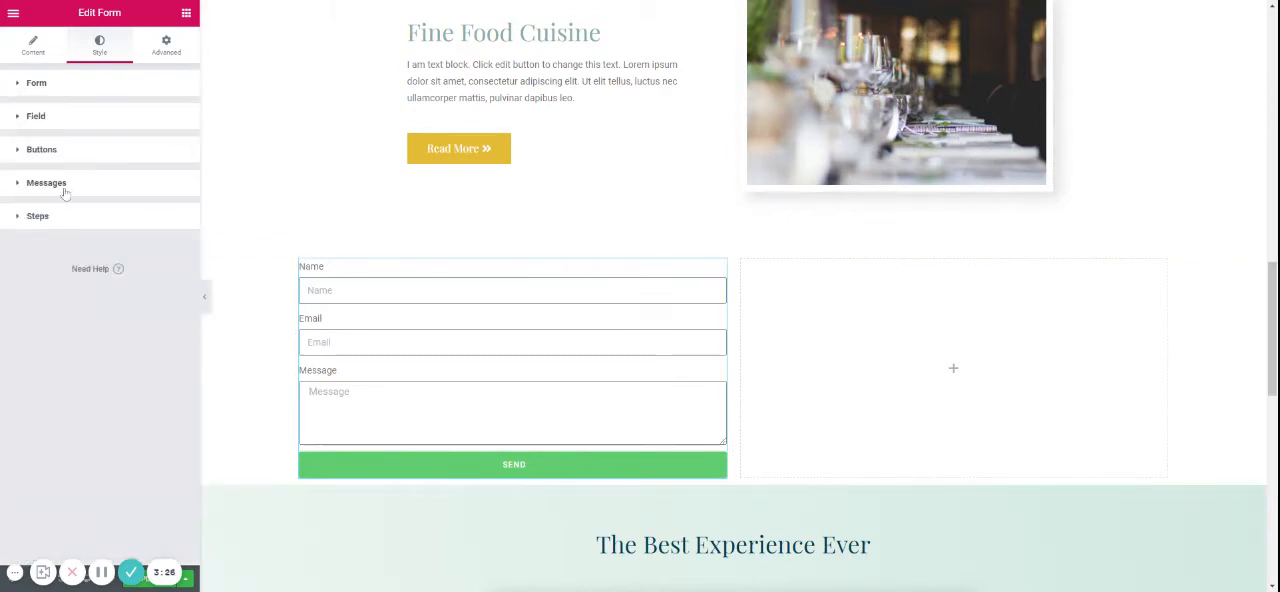
click(46, 184)
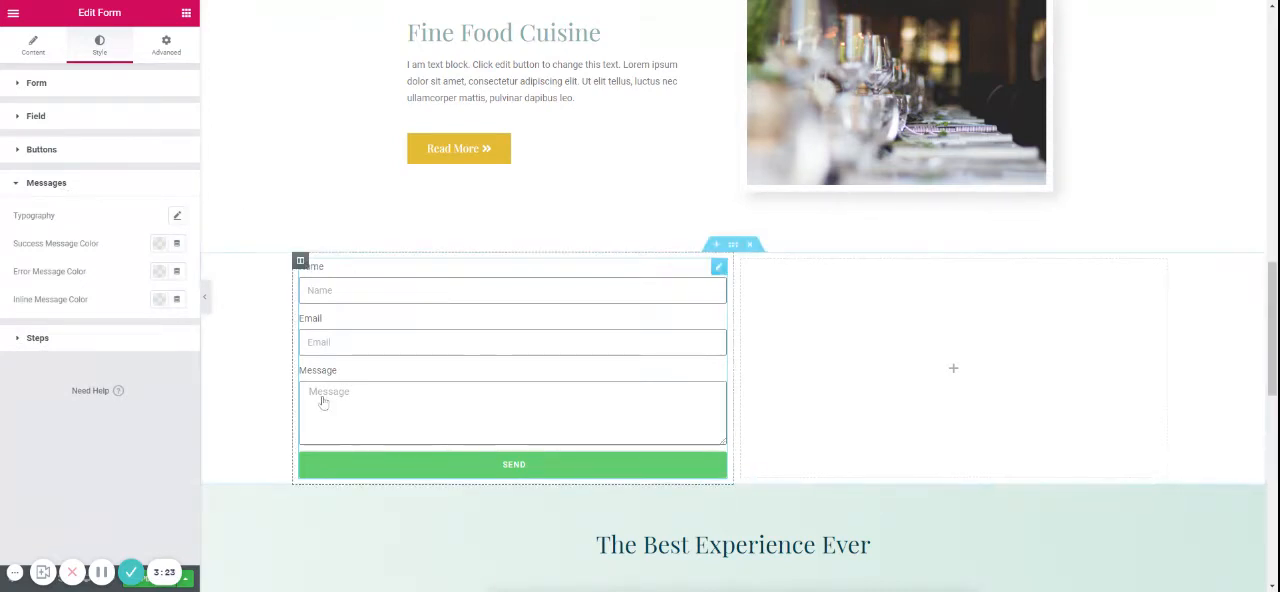
click(46, 182)
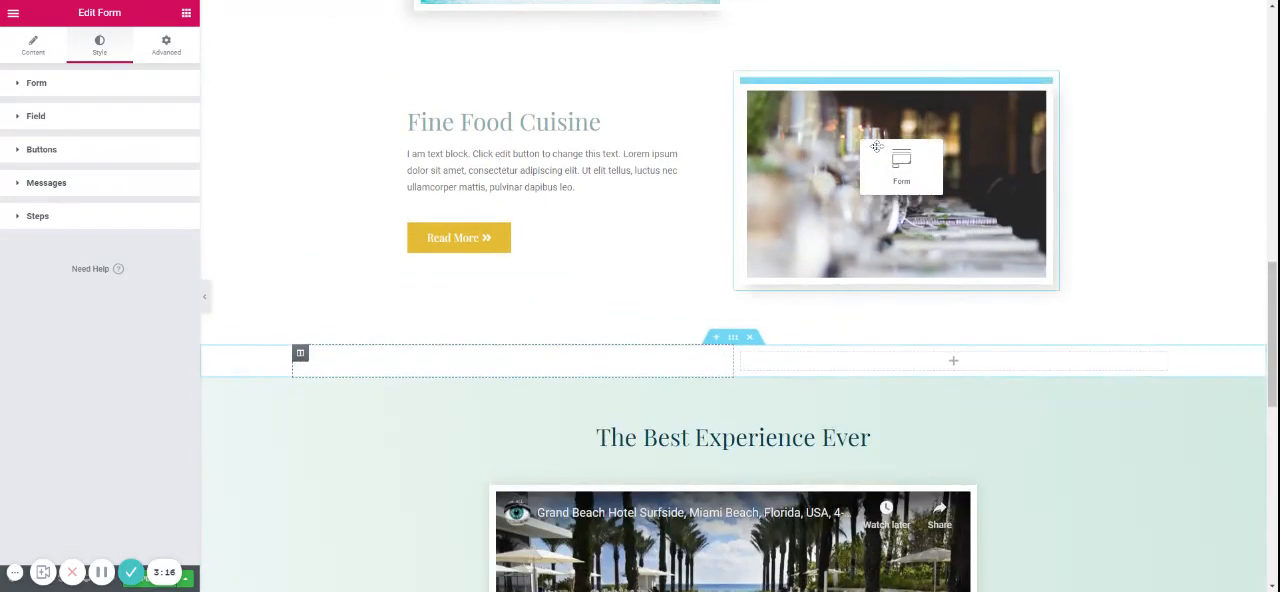
click(36, 82)
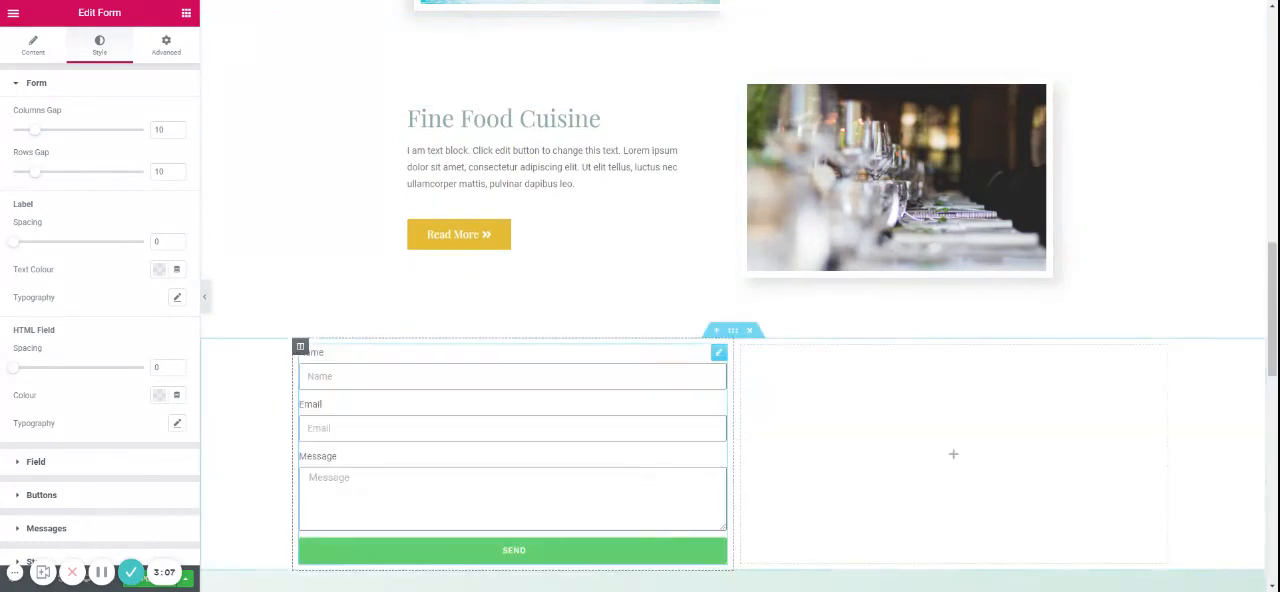
scroll(down, 3)
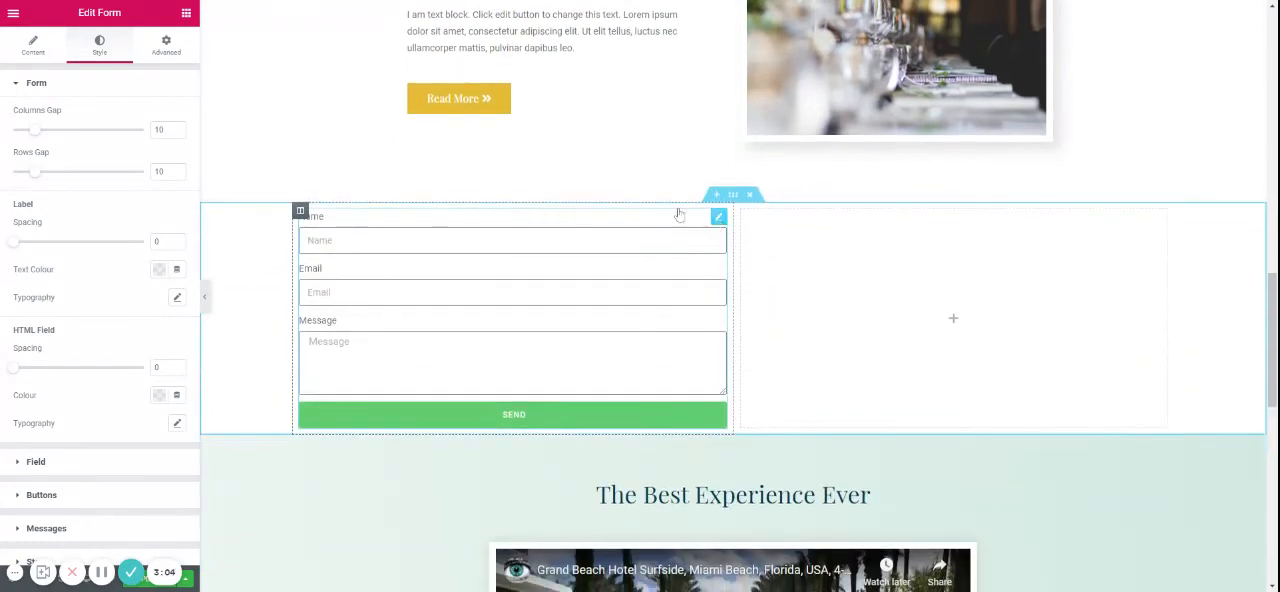
click(166, 42)
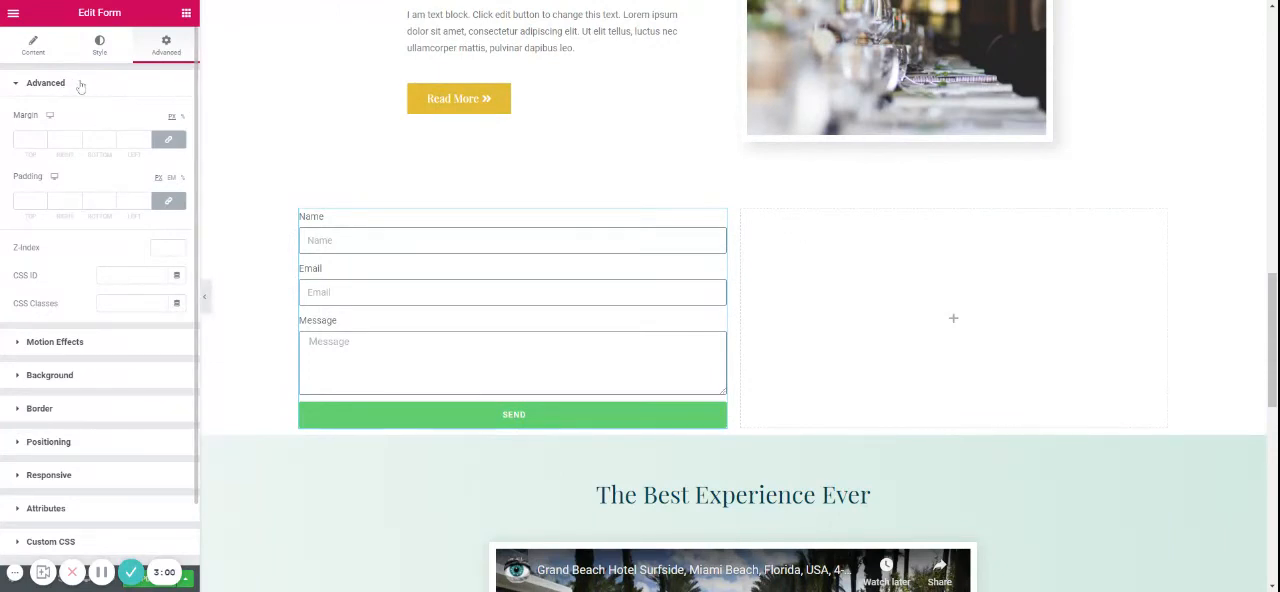
- Review the form's Responsive hide-on-device visibility options without changing them
click(44, 82)
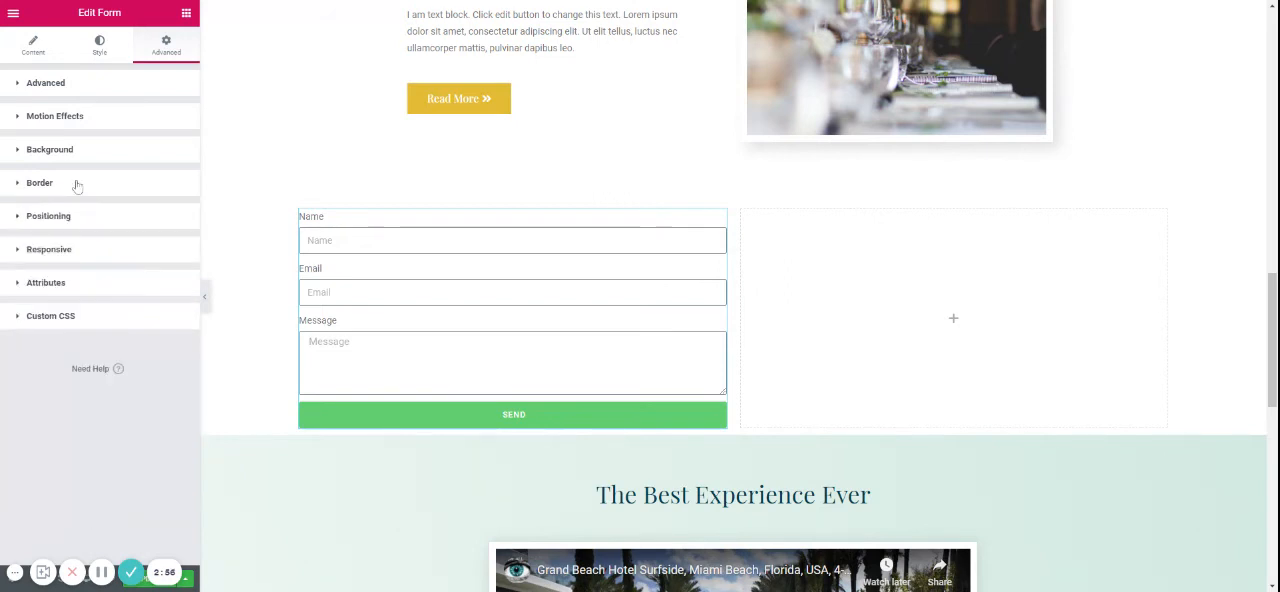
mouse_move(62, 220)
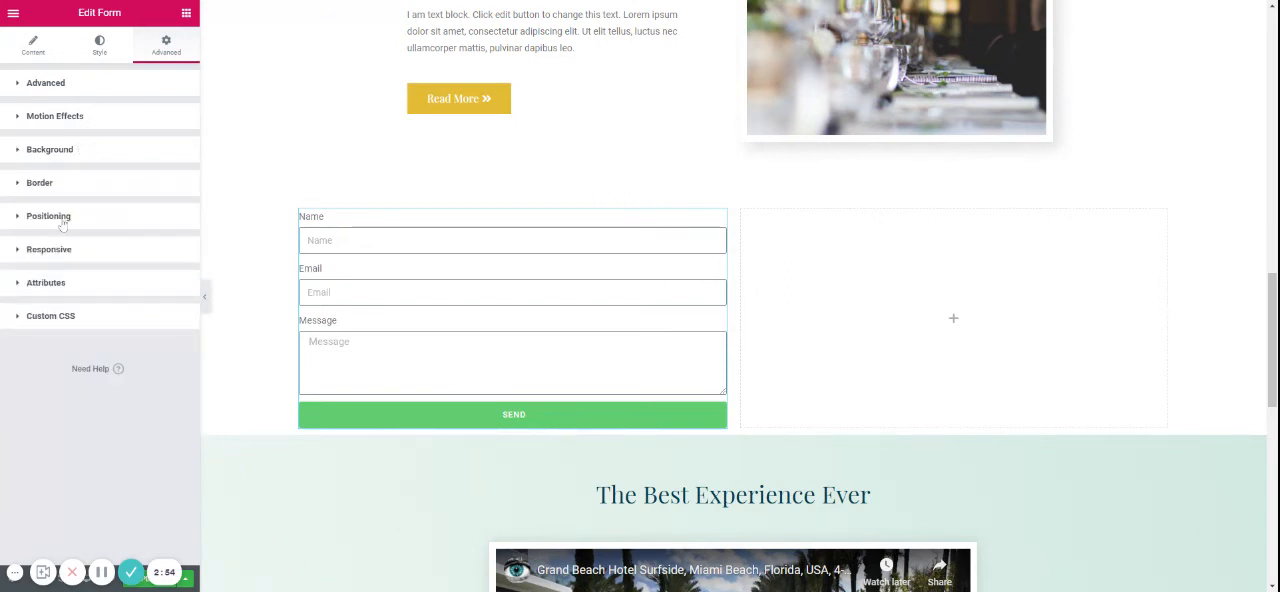
click(48, 248)
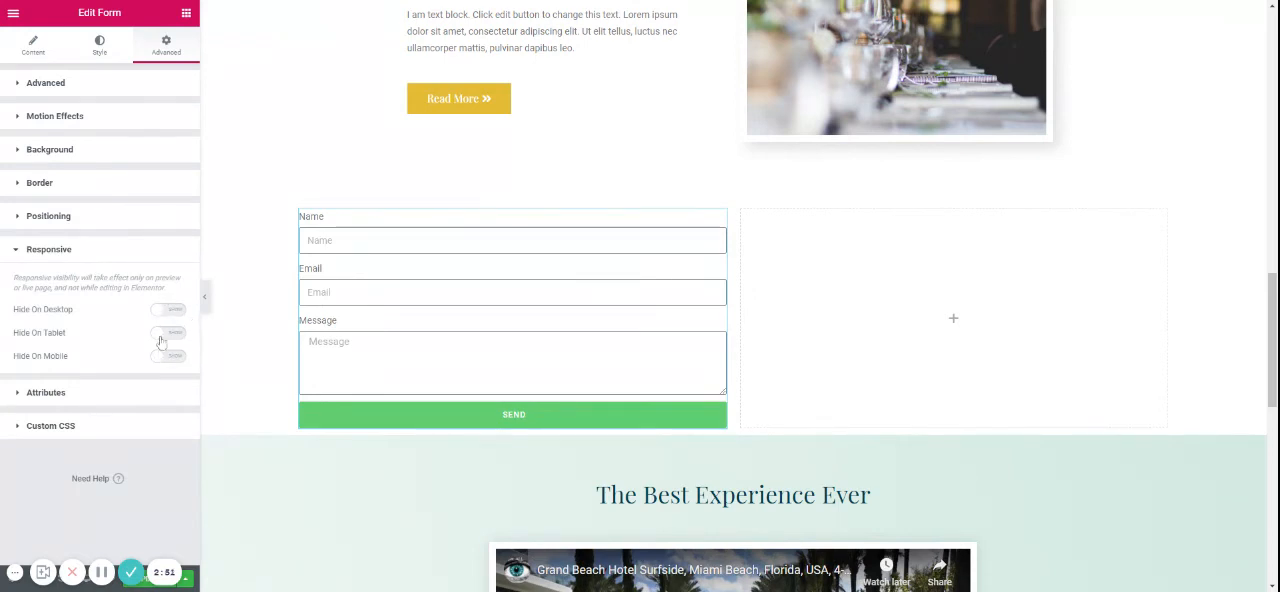
click(48, 248)
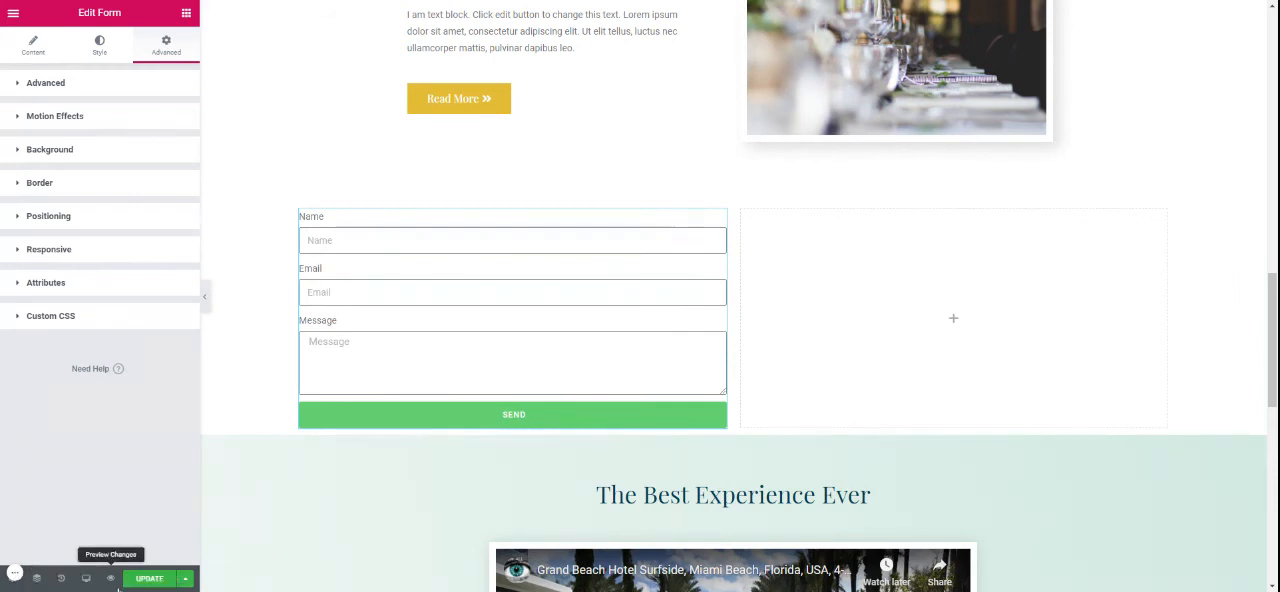
- Check the mobile preview, then move the form into the section's right-hand column
click(86, 578)
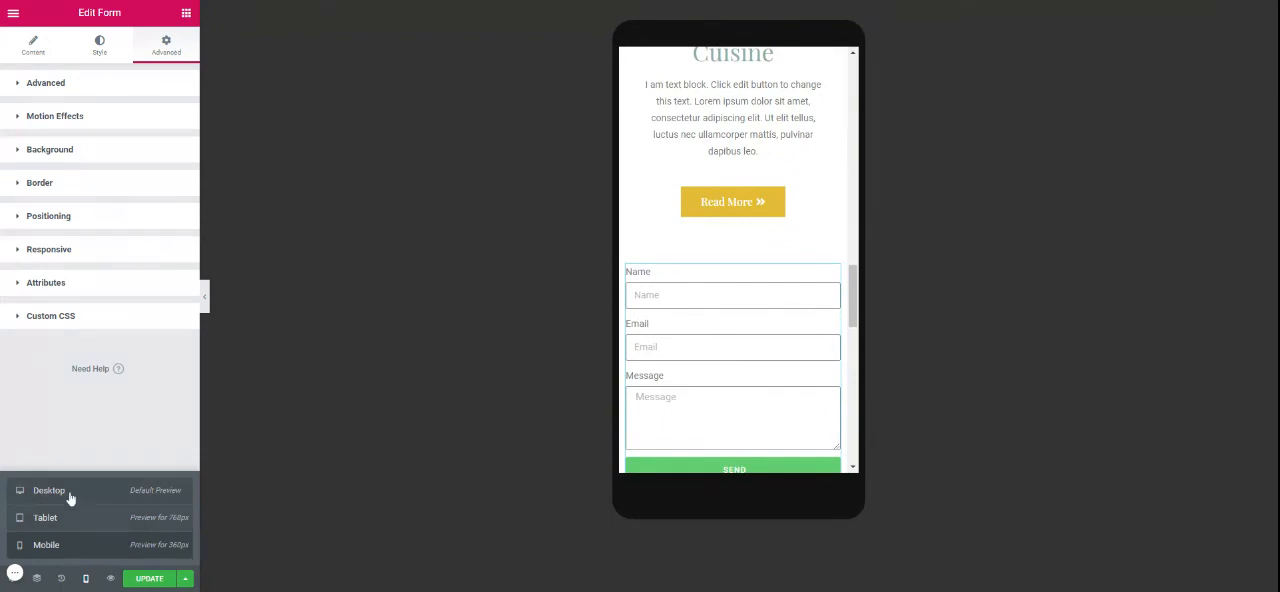
click(48, 490)
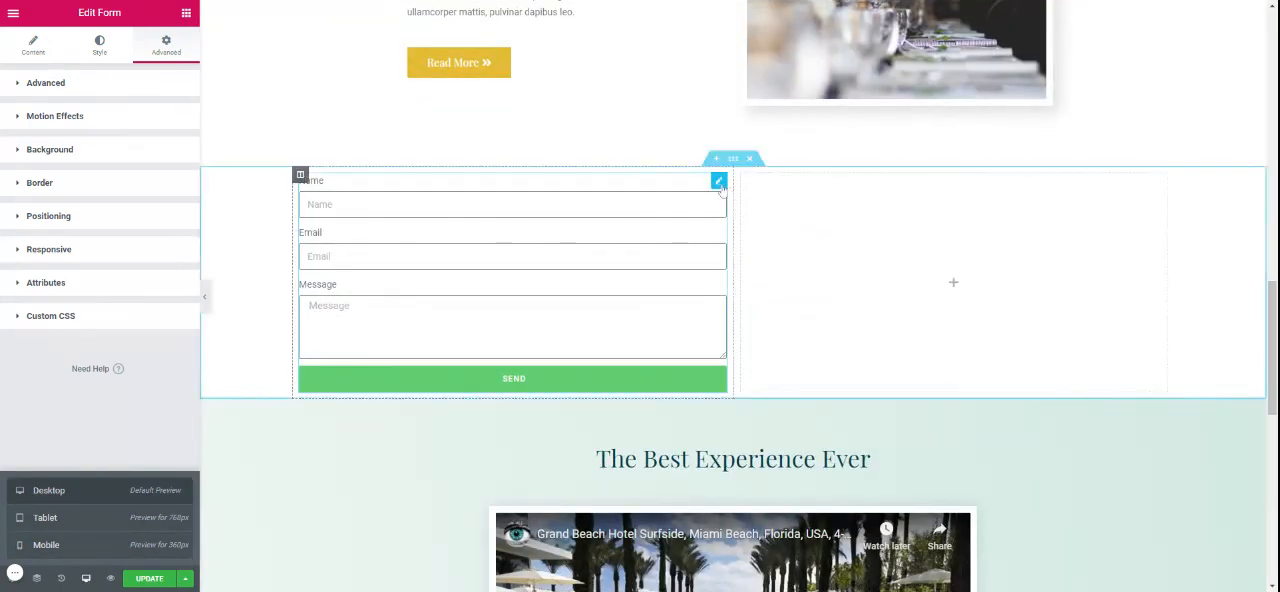
click(44, 82)
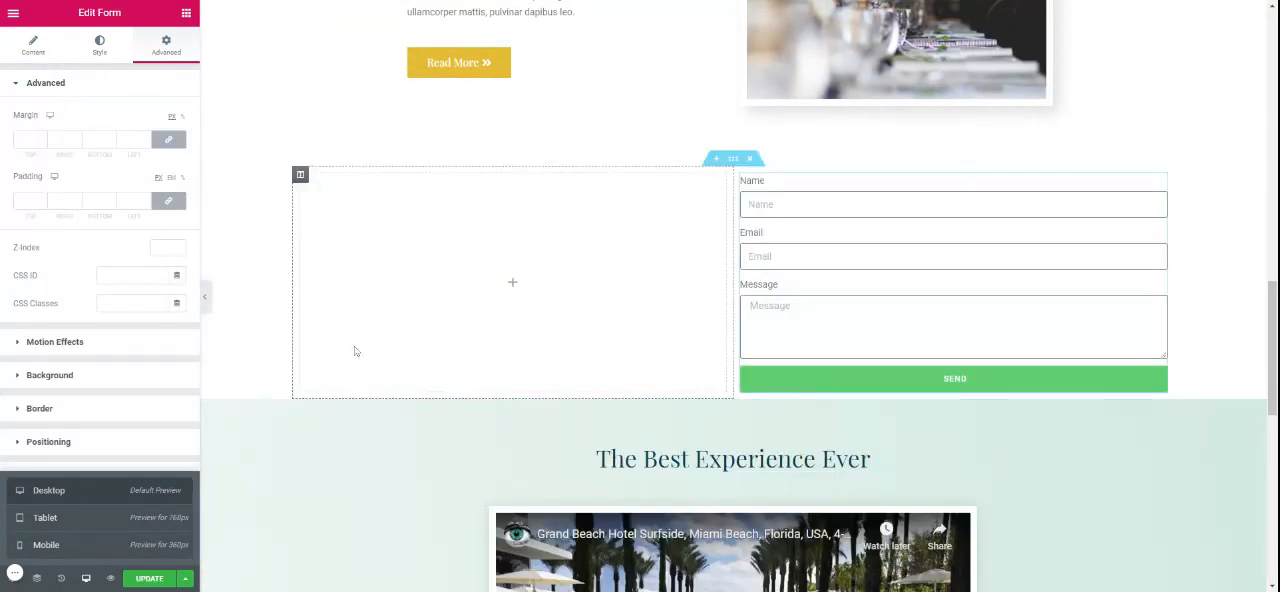
click(44, 84)
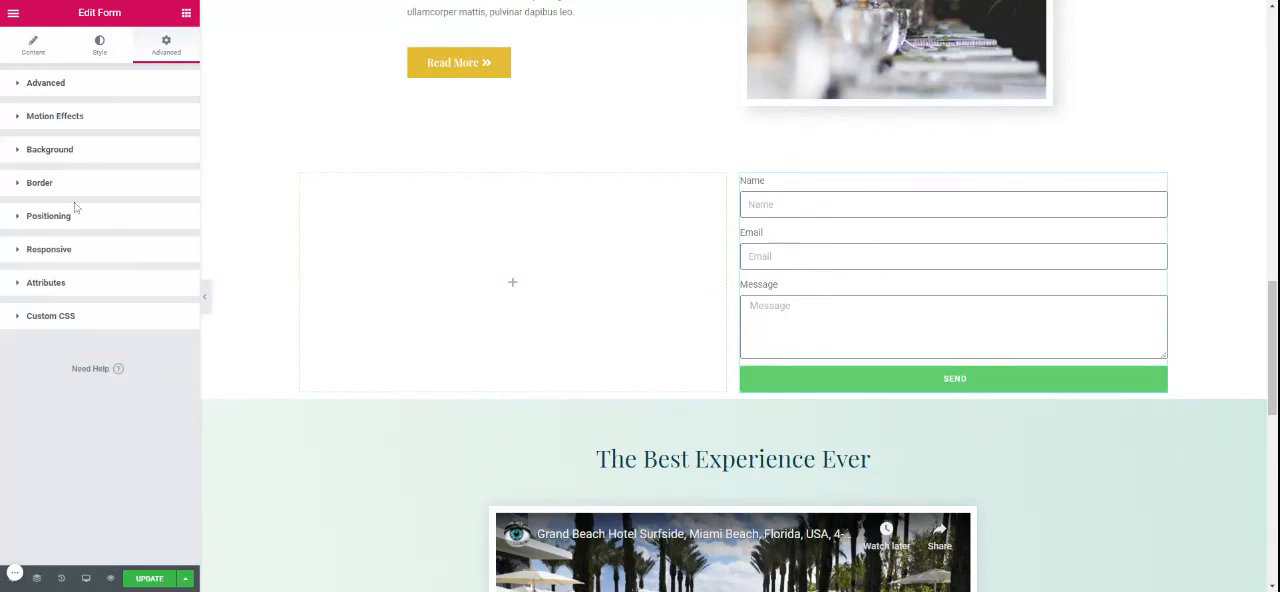
click(48, 248)
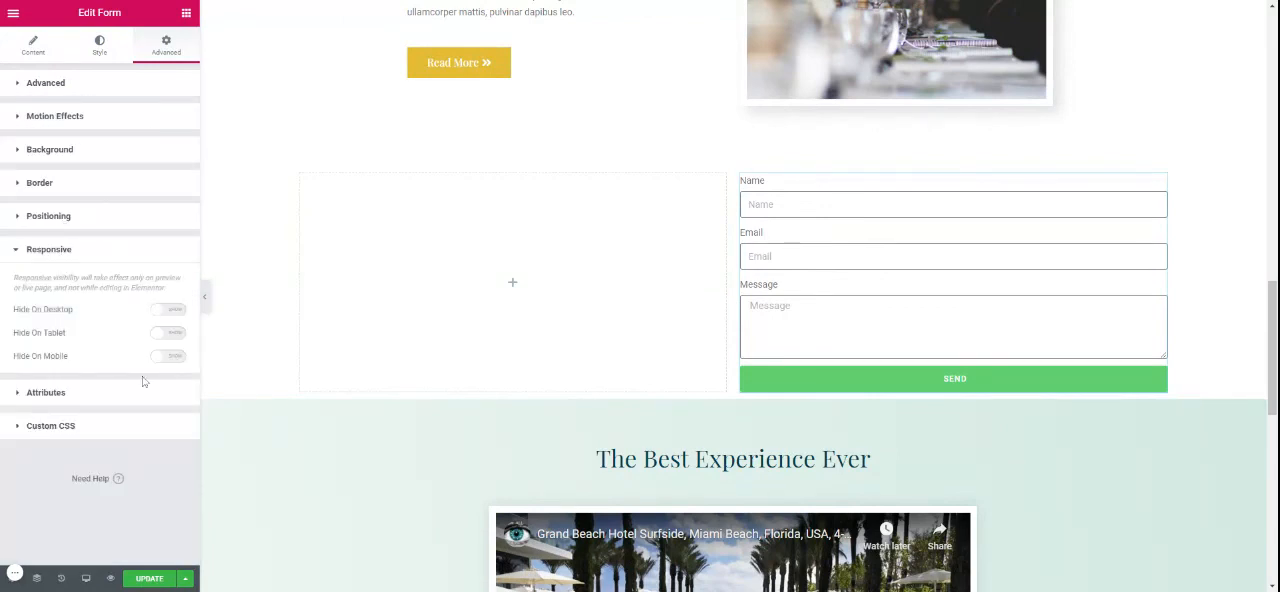